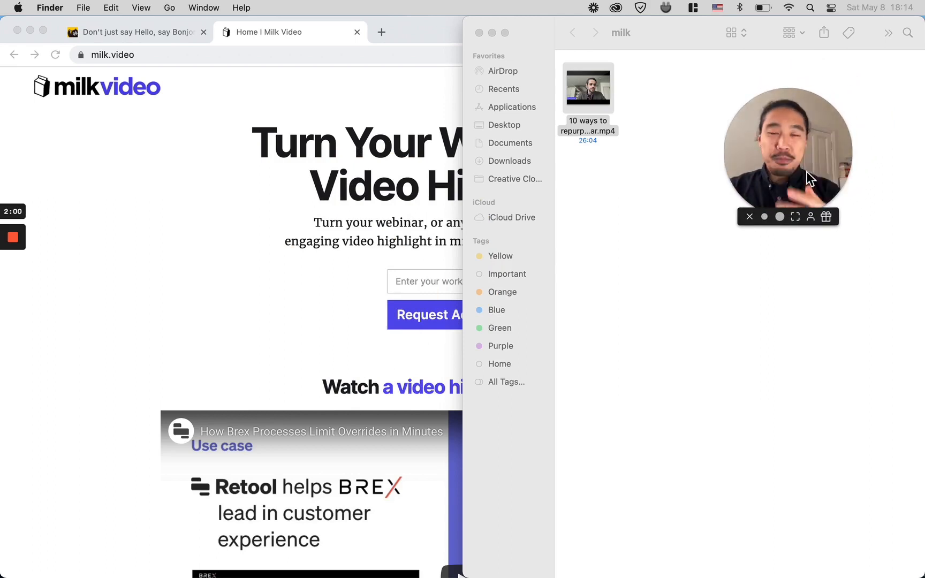
{"action": "mouse_move", "coordinate": [174, 47]}
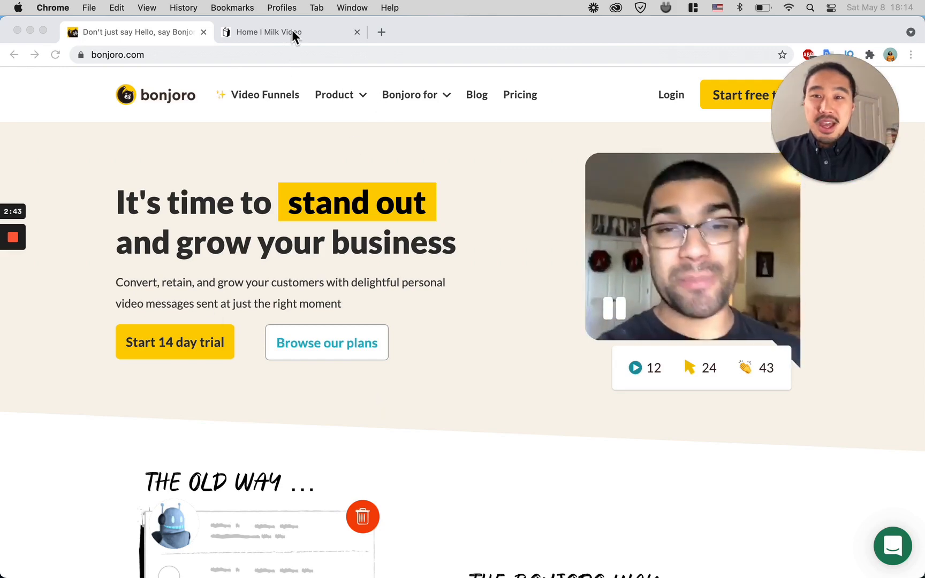
- Bring the Milk Video homepage tab to the front in Chrome
{"action": "left_click", "coordinate": [289, 32]}
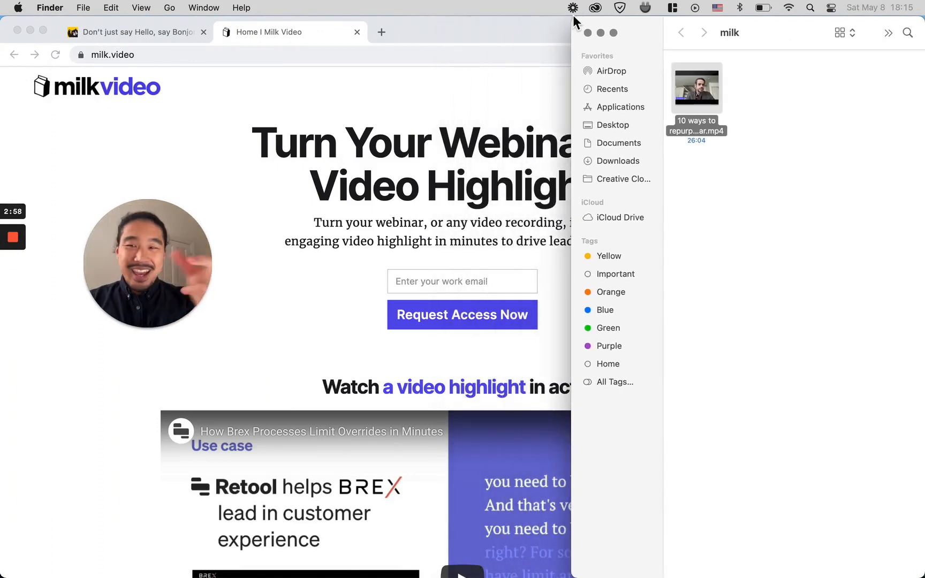
{"action": "mouse_move", "coordinate": [271, 194]}
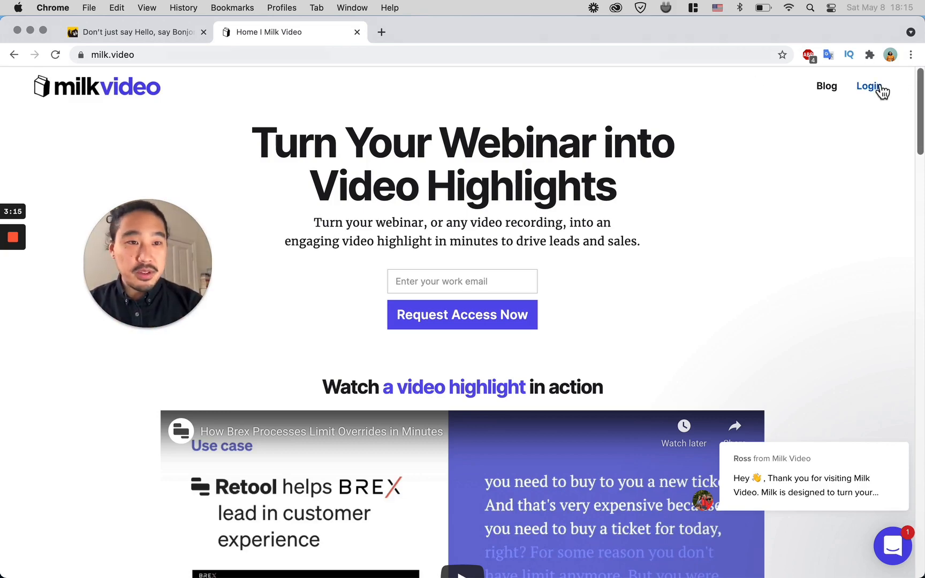
- Log in to Milk Video and scroll the All uploads list to the webinar recording
{"action": "left_click", "coordinate": [868, 86]}
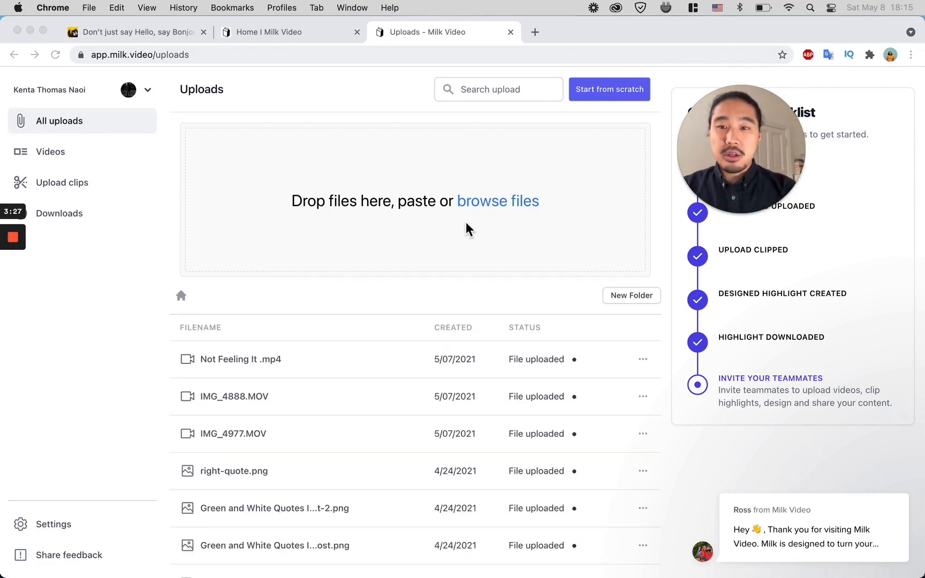
{"action": "scroll", "scroll_direction": "down", "scroll_amount": 3}
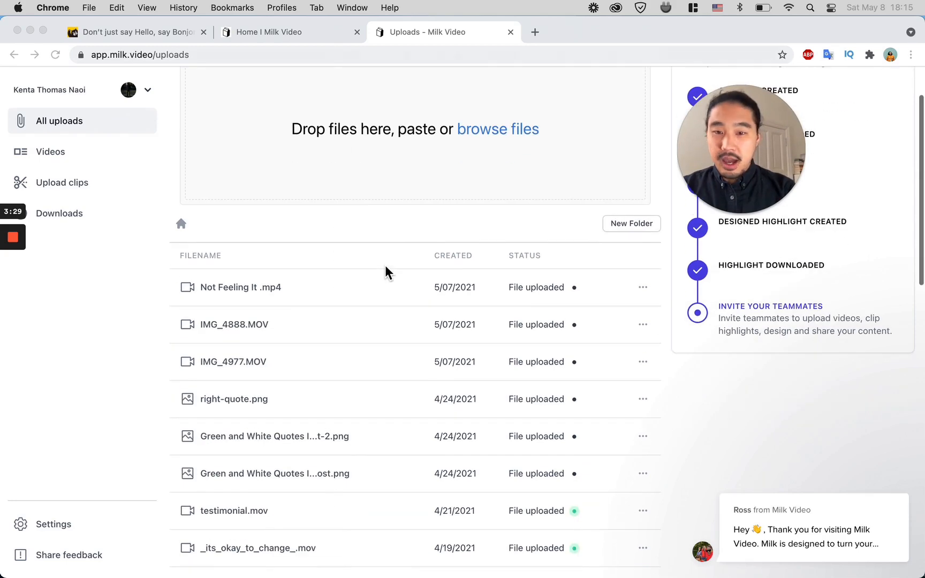
{"action": "scroll", "scroll_direction": "down", "scroll_amount": 3}
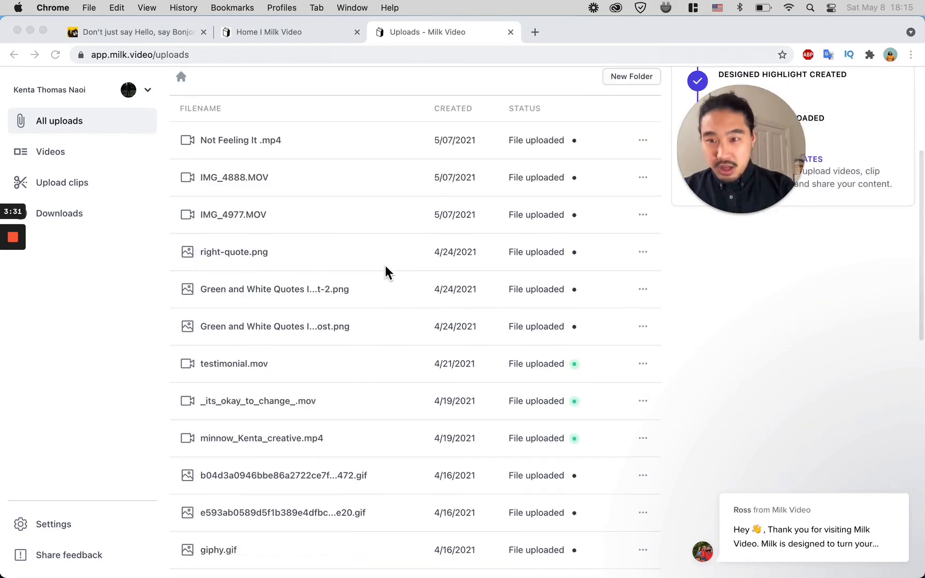
{"action": "scroll", "scroll_direction": "down", "scroll_amount": 3}
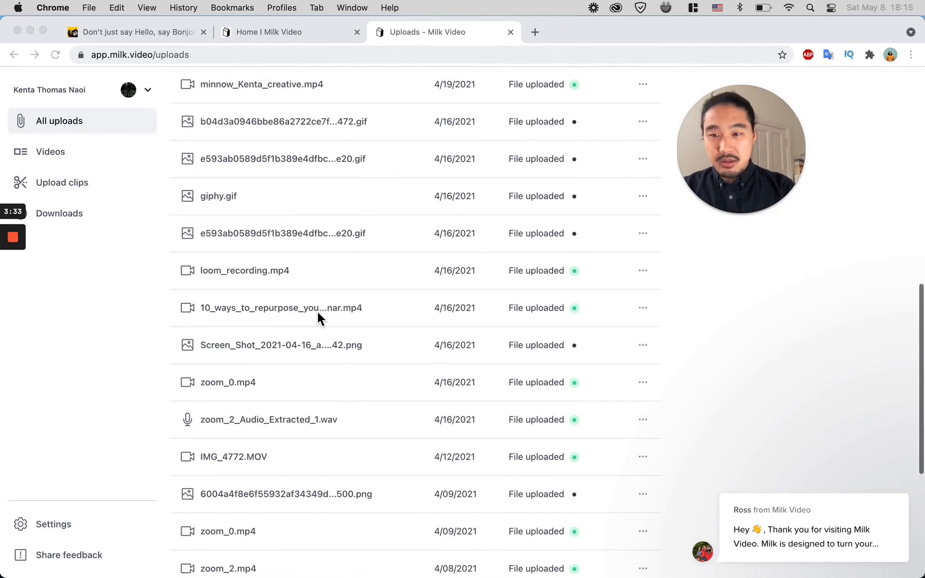
- Load the 10_ways_to_repurpose_your_webinar recording and browse through its transcript
{"action": "left_click", "coordinate": [281, 308]}
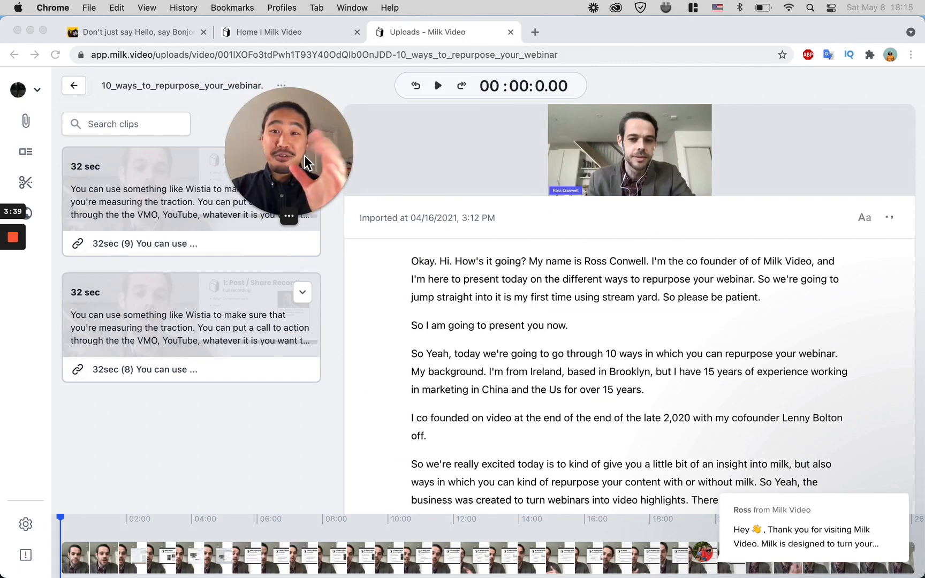
{"action": "scroll", "scroll_direction": "down", "scroll_amount": 3}
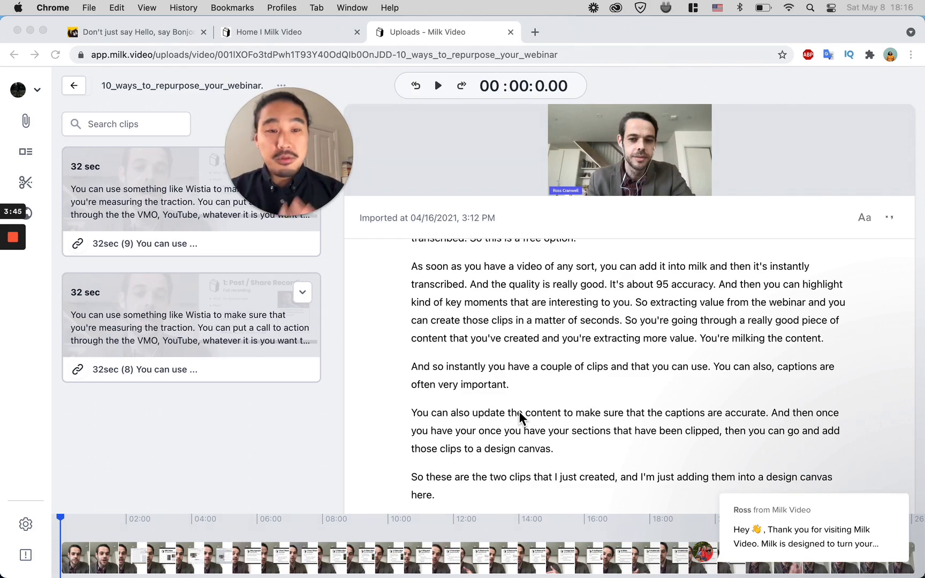
{"action": "scroll", "scroll_direction": "down", "scroll_amount": 3}
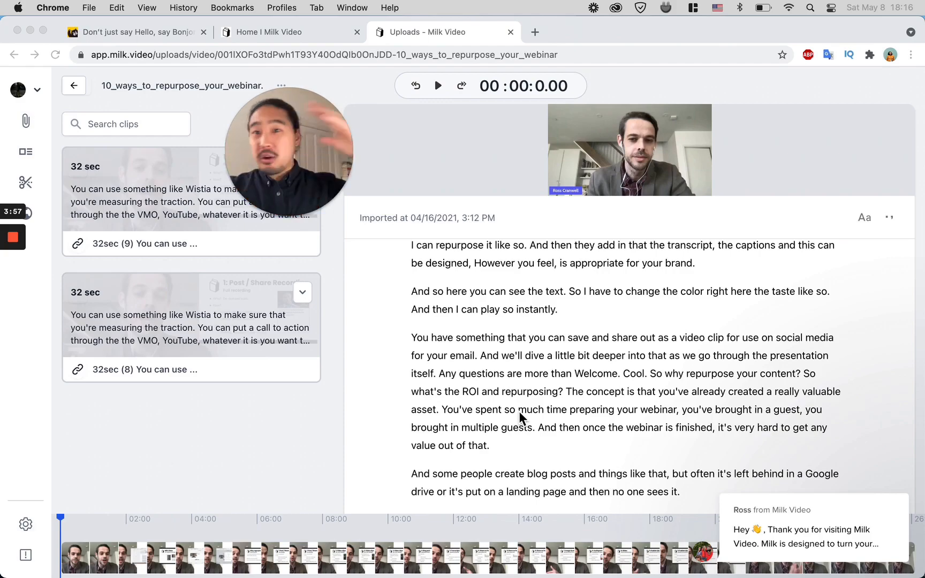
{"action": "scroll", "scroll_direction": "down", "scroll_amount": 3}
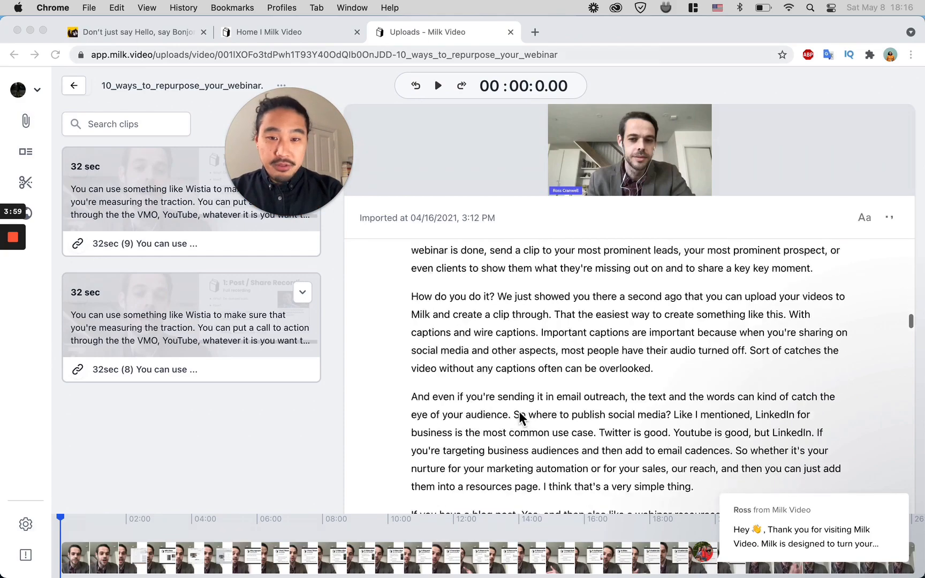
{"action": "scroll", "scroll_direction": "down", "scroll_amount": 3}
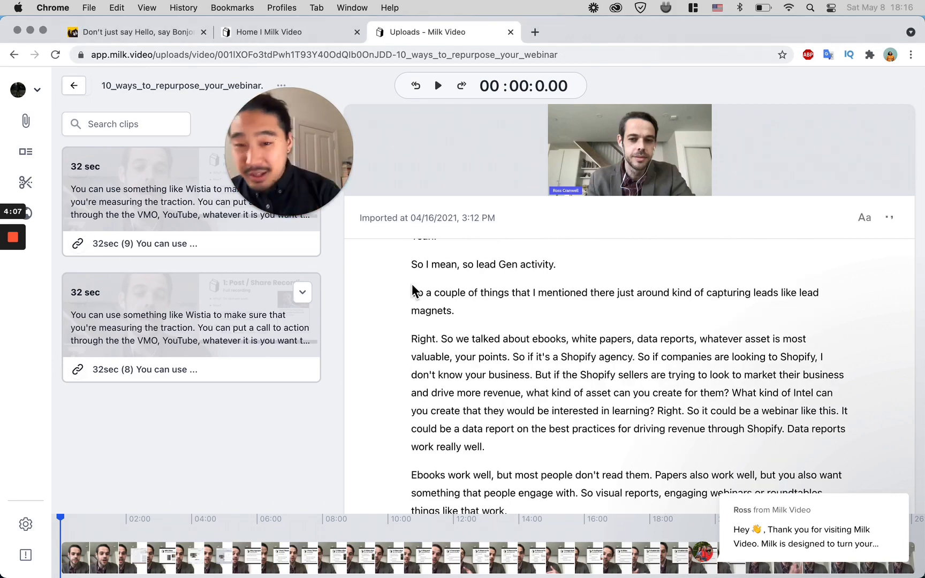
{"action": "scroll", "scroll_direction": "down", "scroll_amount": 3}
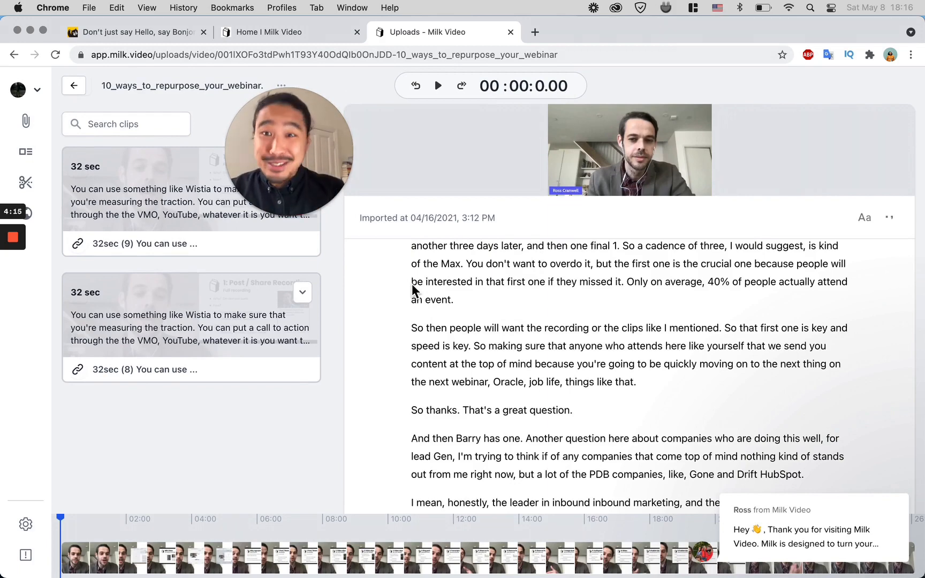
{"action": "scroll", "scroll_direction": "up", "scroll_amount": 3}
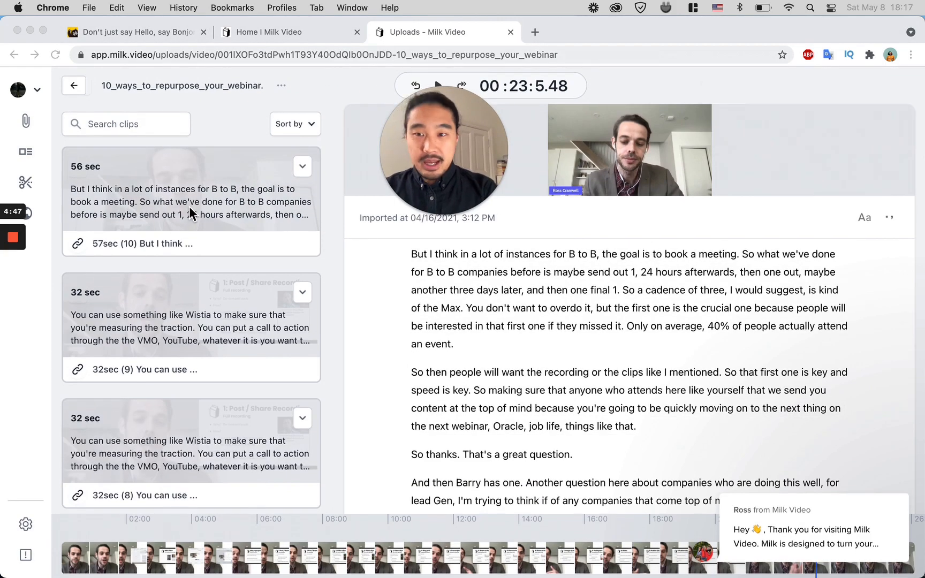
{"action": "mouse_move", "coordinate": [190, 204]}
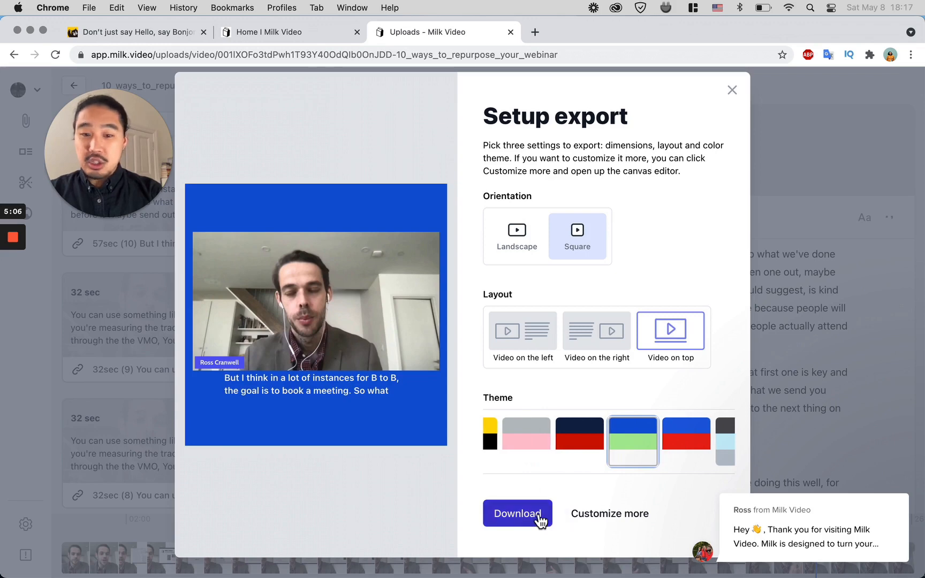
{"action": "mouse_move", "coordinate": [653, 343]}
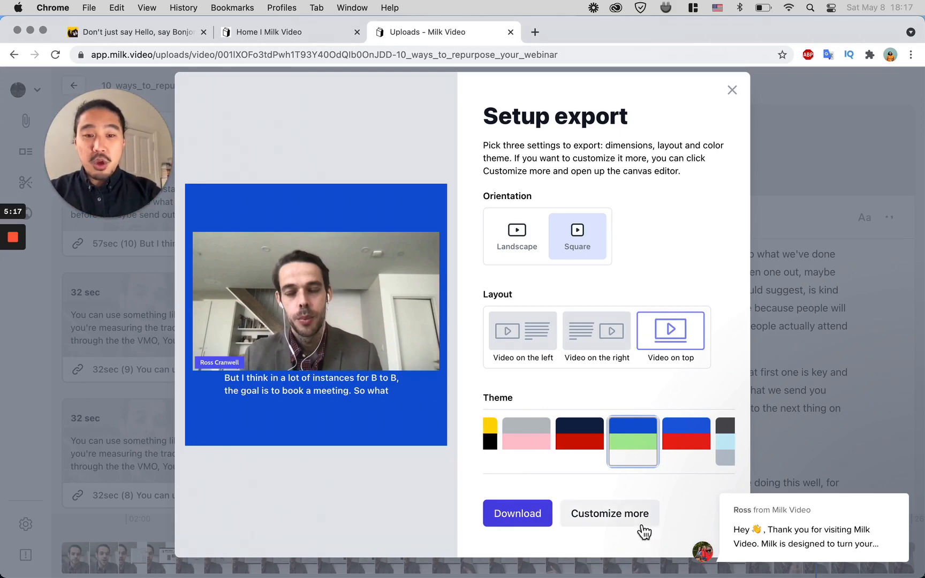
- Choose Customize more to take the square blue clip into the full design editor
{"action": "left_click", "coordinate": [610, 513]}
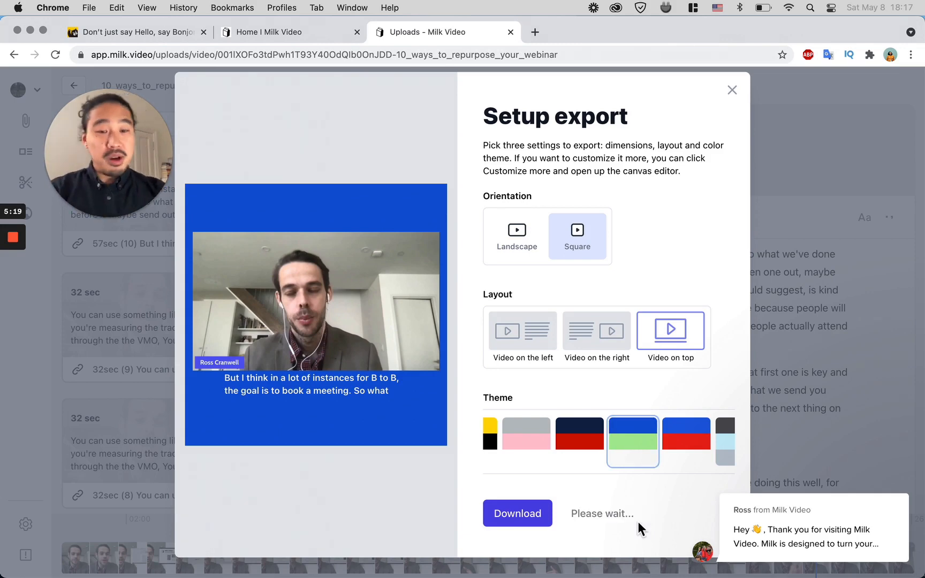
{"action": "mouse_move", "coordinate": [666, 388]}
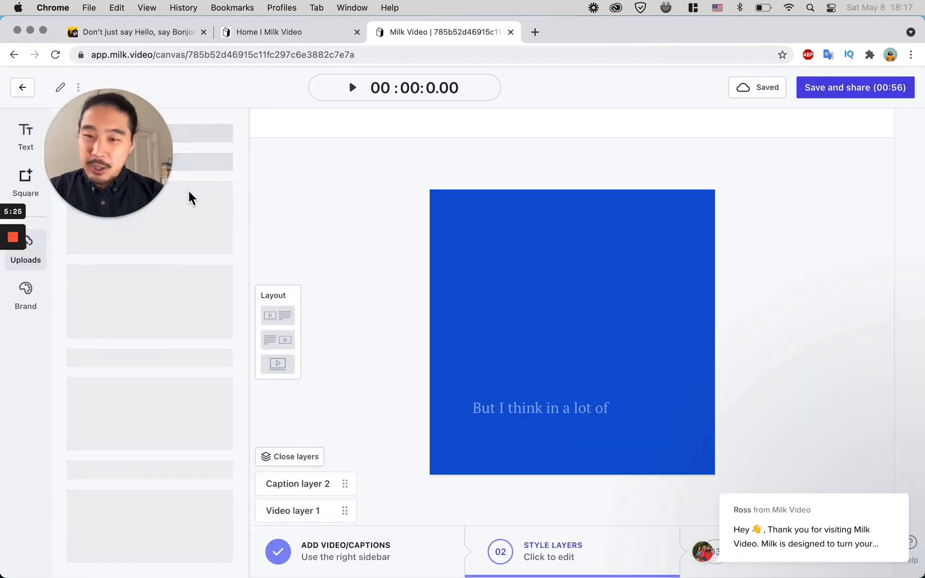
- Center-align the caption layer on the 700×700 canvas and add a new text layer
{"action": "left_click", "coordinate": [25, 244]}
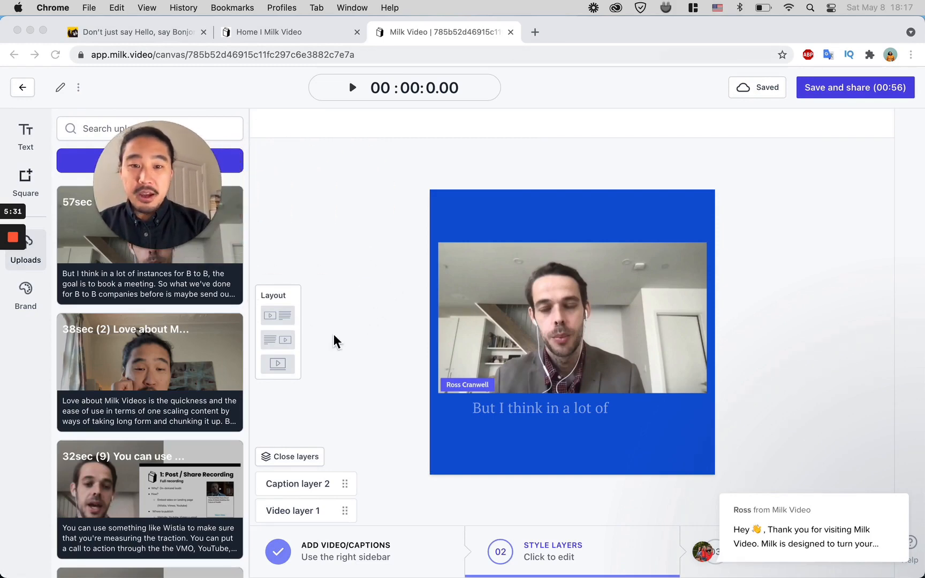
{"action": "left_click", "coordinate": [540, 407]}
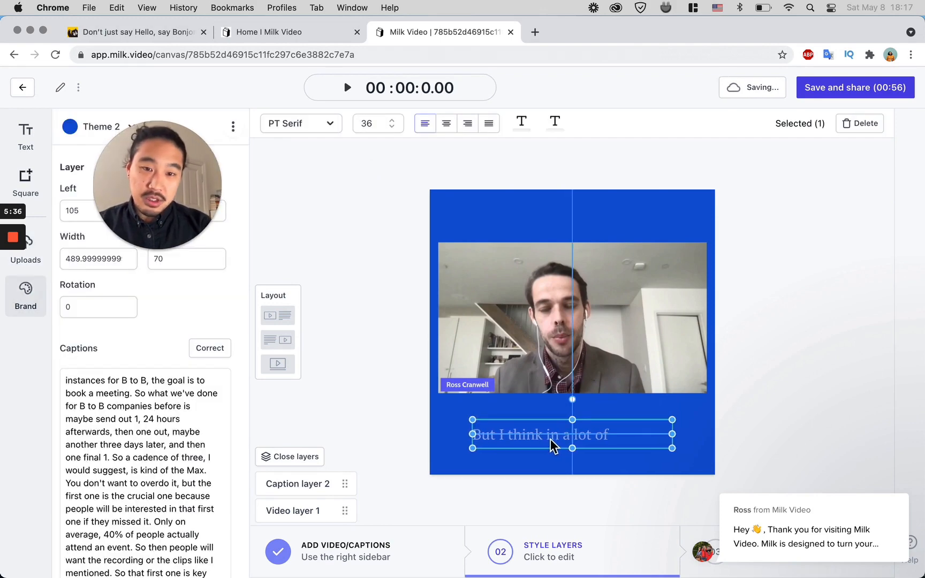
{"action": "left_click", "coordinate": [445, 123]}
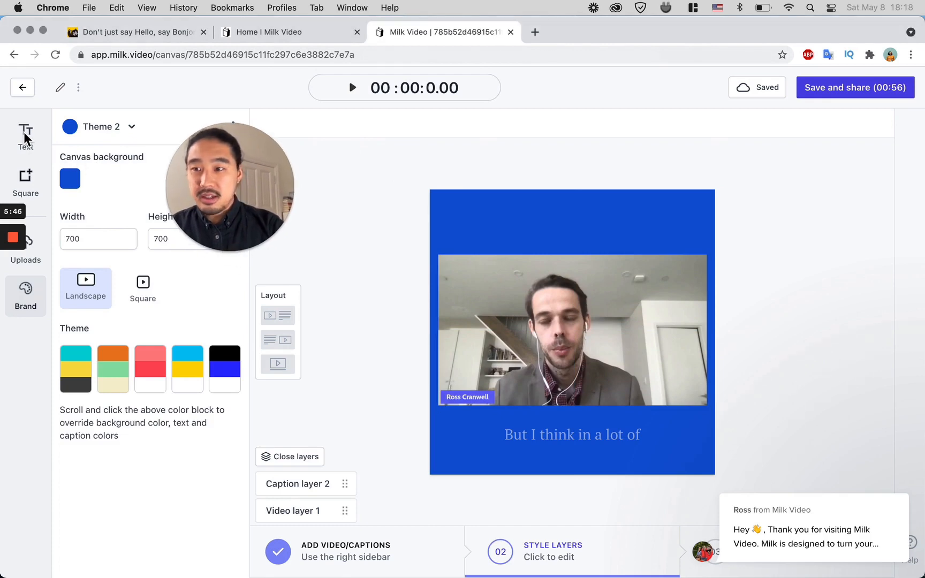
{"action": "left_click", "coordinate": [25, 135]}
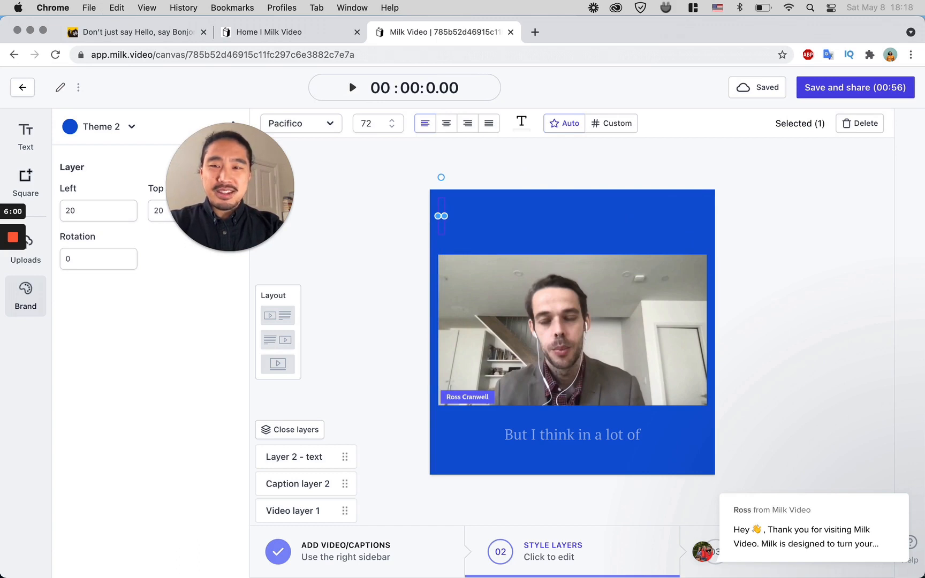
- Enter the title 'Kenta Highlight' and centre it horizontally above the video
{"action": "type", "text": "Kenta Highlight"}
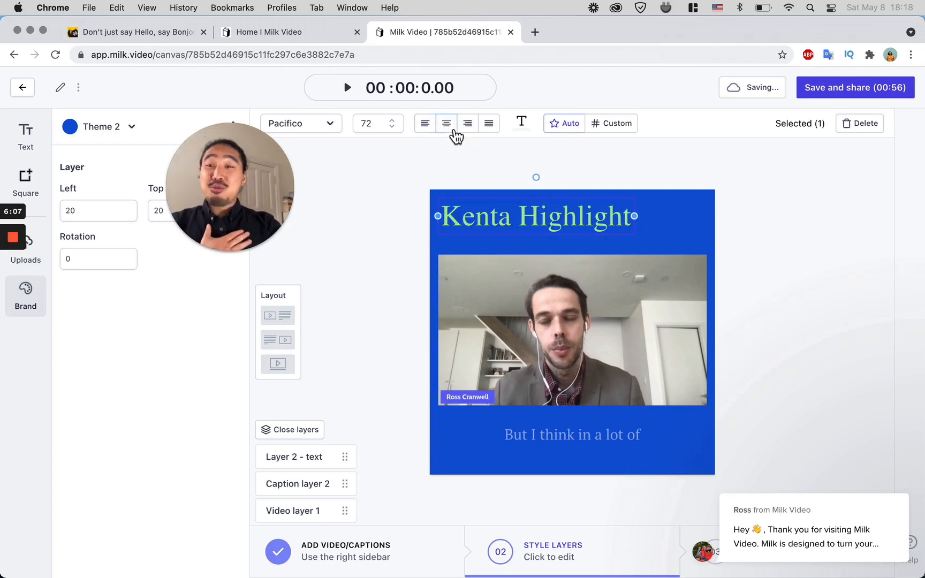
{"action": "left_click", "coordinate": [446, 123]}
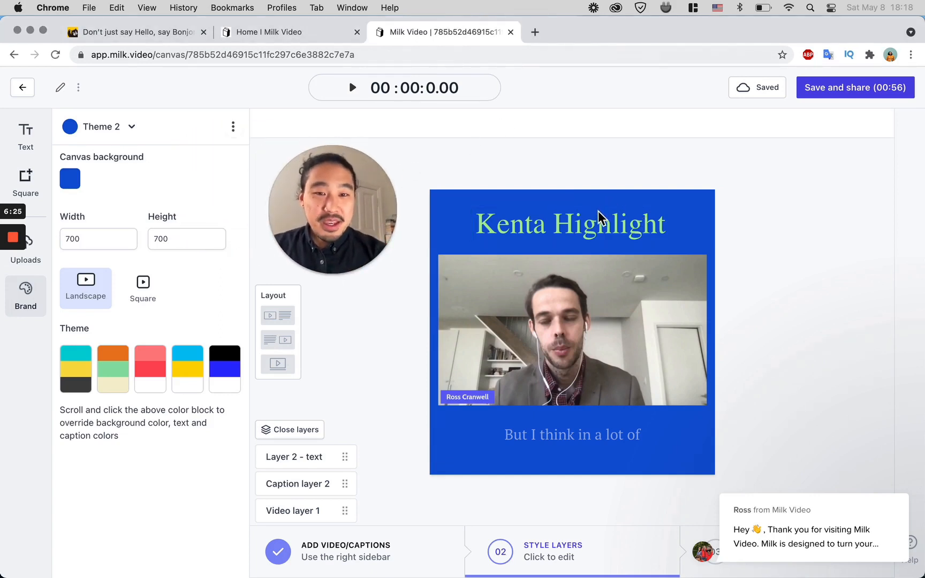
- Try the coral and mustard yellow themes, settling on the dark green theme
{"action": "left_click", "coordinate": [150, 368]}
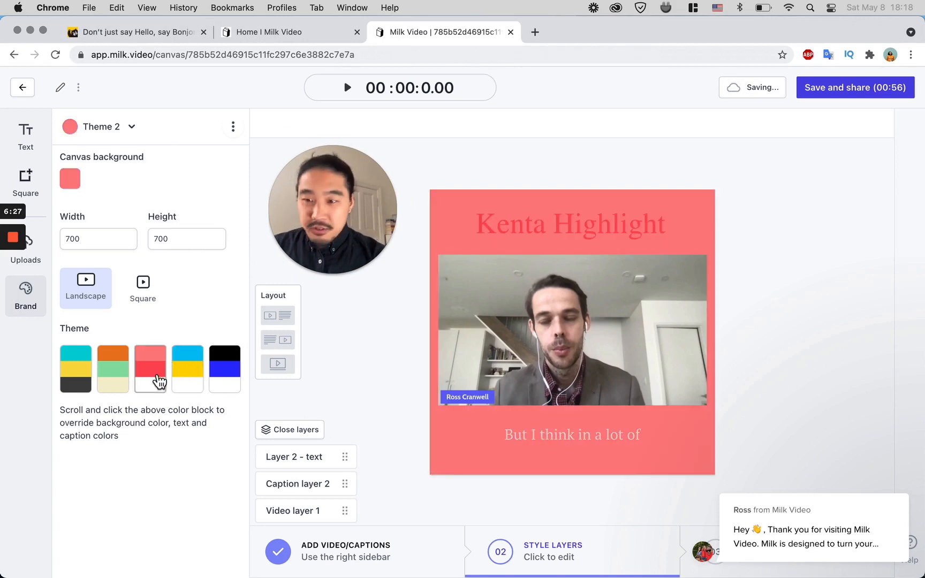
{"action": "left_click", "coordinate": [179, 369]}
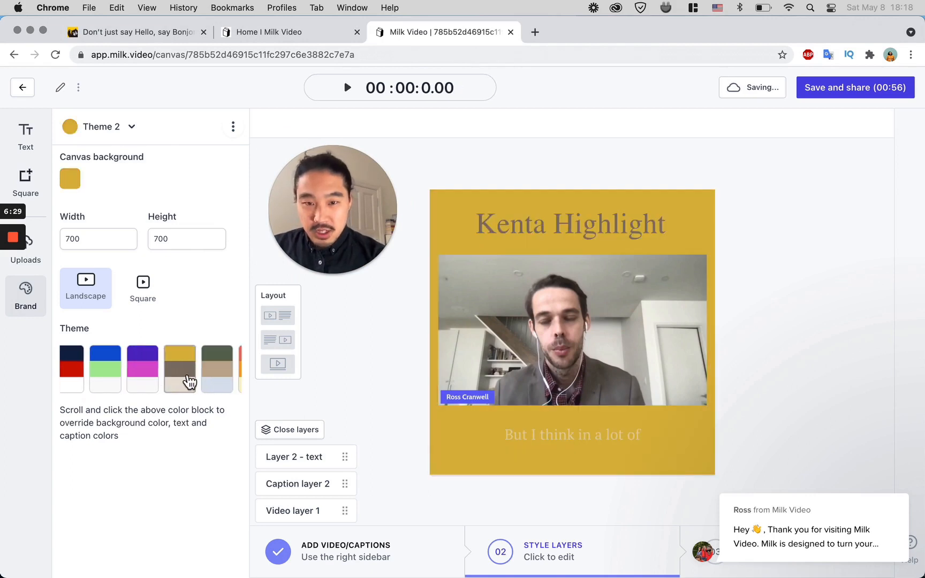
{"action": "left_click", "coordinate": [183, 366]}
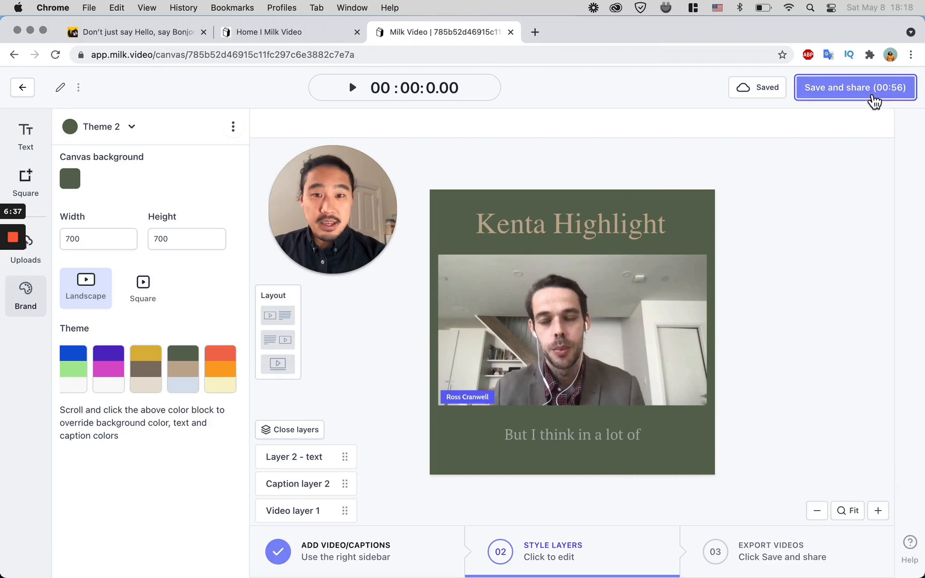
- Start exporting the 700×700 design as an MP4 via Save and share
{"action": "left_click", "coordinate": [854, 88]}
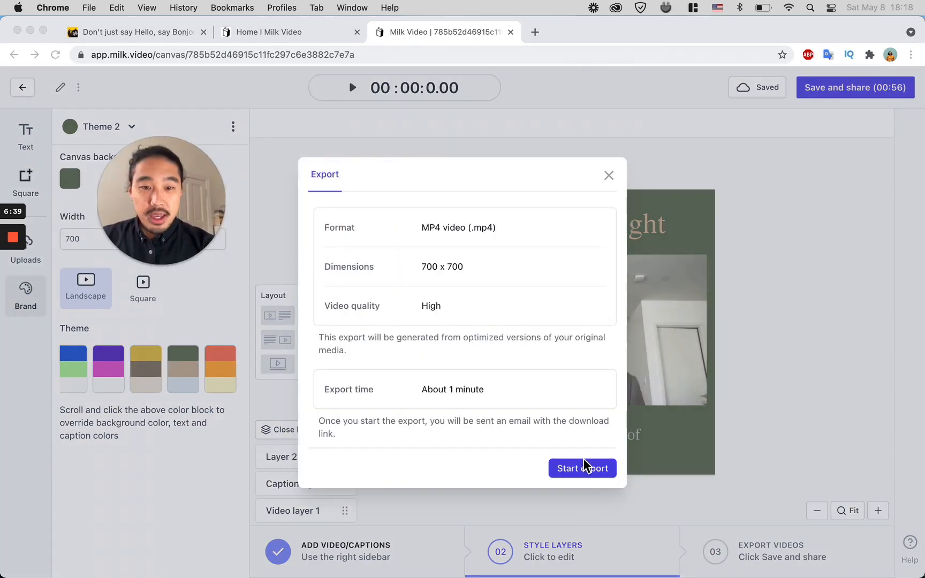
{"action": "left_click", "coordinate": [582, 468]}
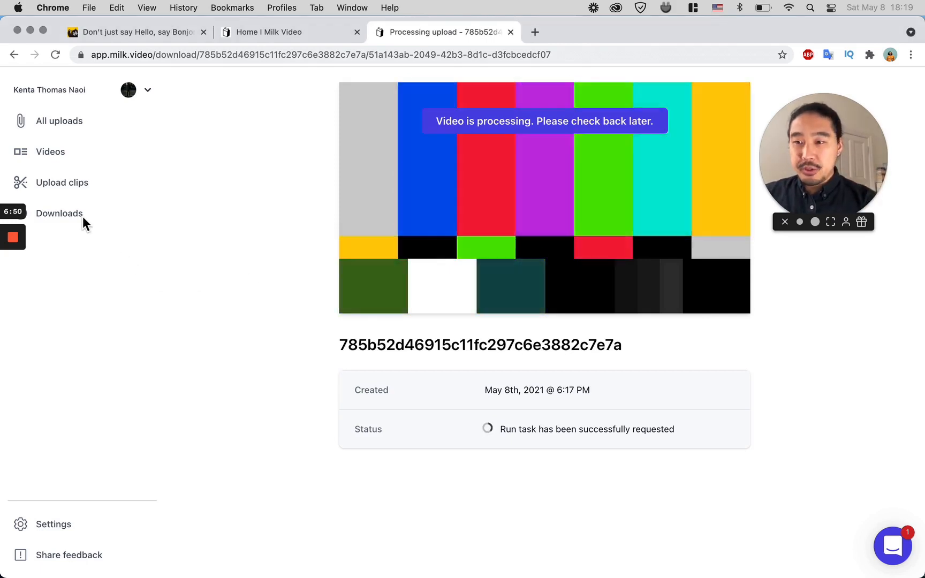
- Go to Downloads and view an earlier finished highlight's download page
{"action": "left_click", "coordinate": [59, 213]}
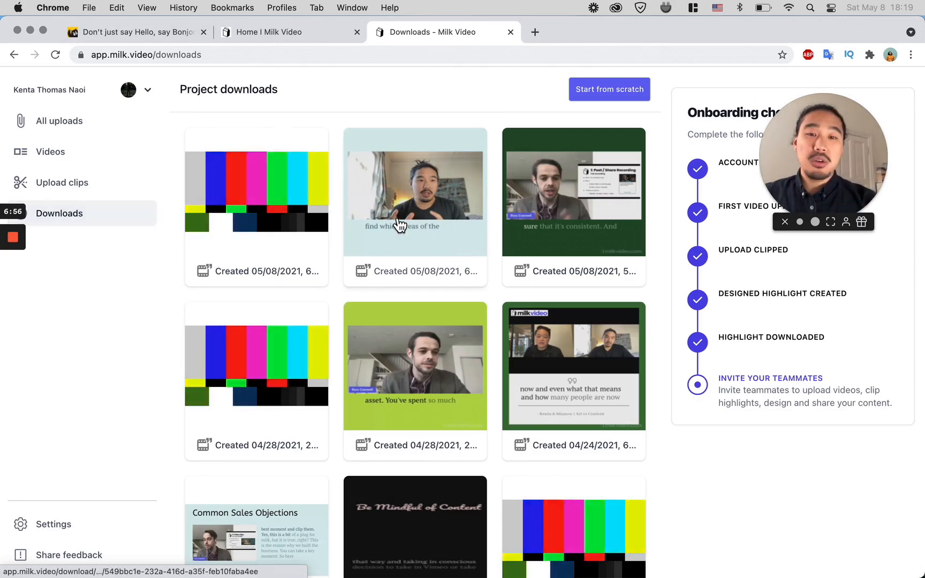
{"action": "left_click", "coordinate": [415, 191]}
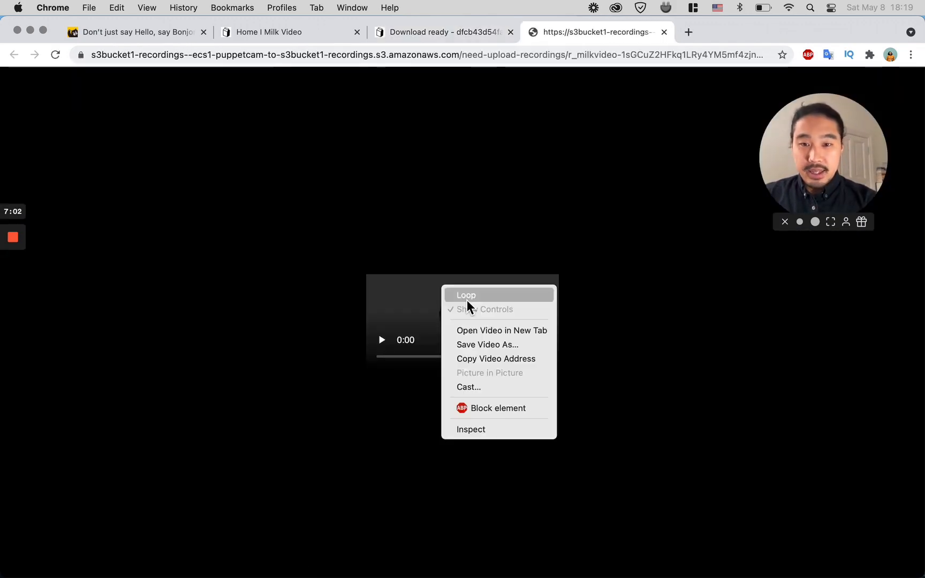
- Save the highlight video file to the computer
{"action": "left_click", "coordinate": [486, 345]}
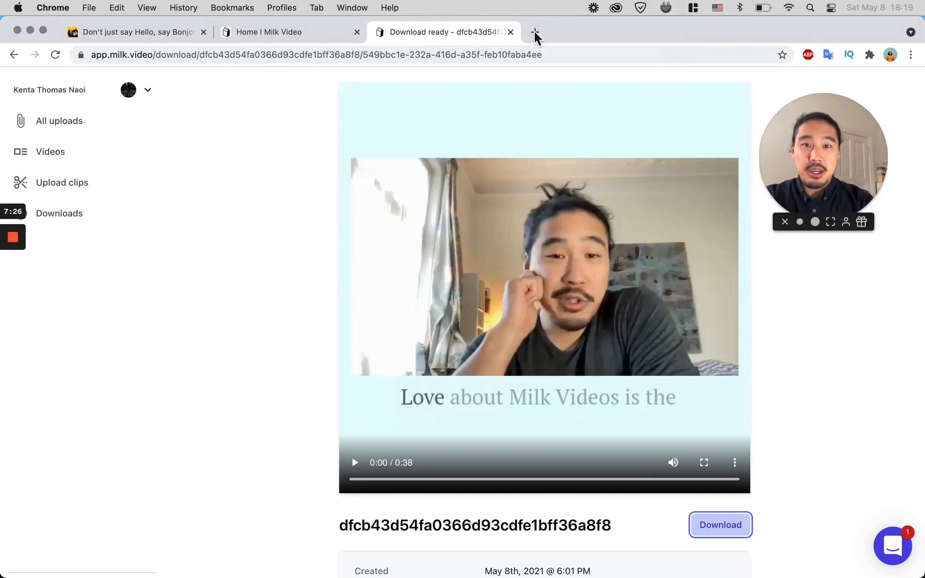
- Search Google for 'video to gif' in a new tab and open the Ezgif converter result
{"action": "left_click", "coordinate": [534, 32]}
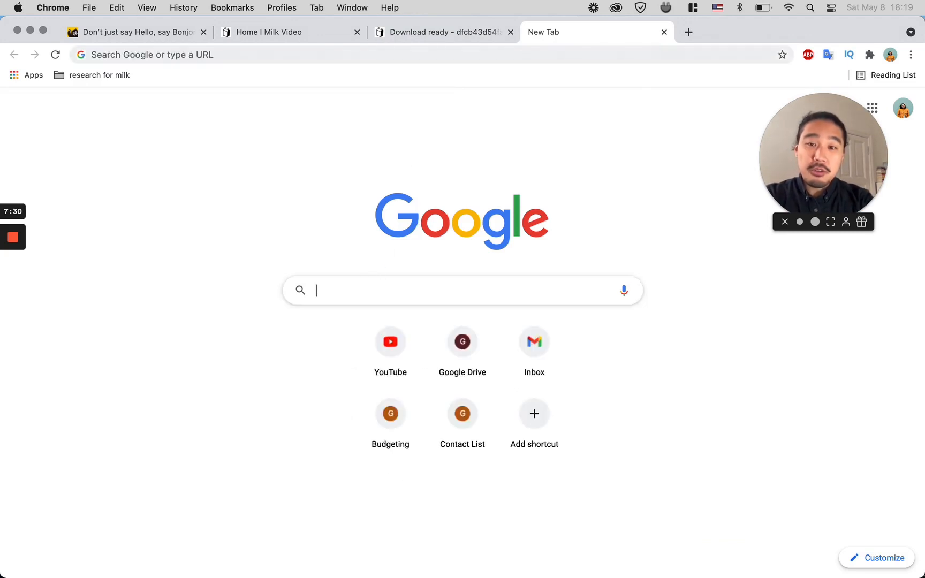
{"action": "type", "text": "video to"}
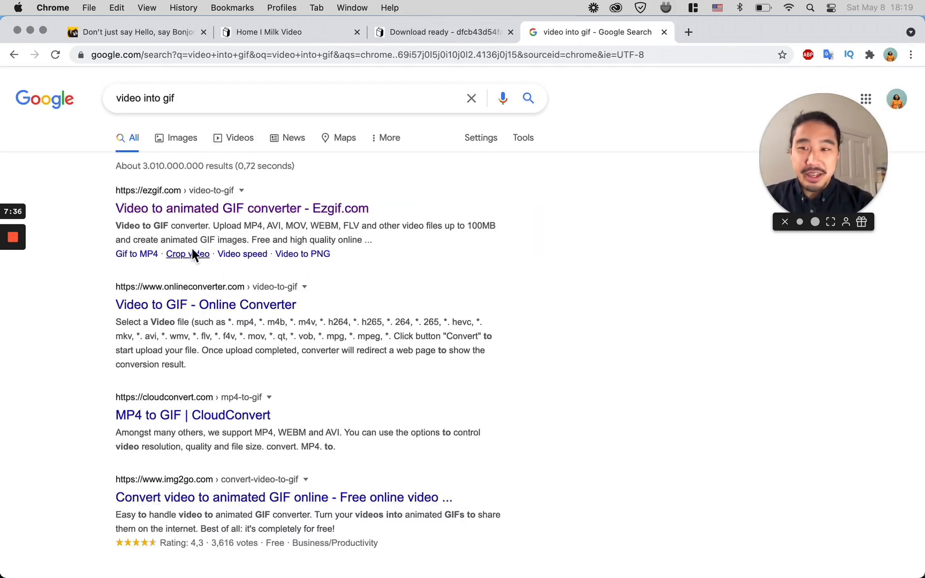
{"action": "left_click", "coordinate": [241, 208]}
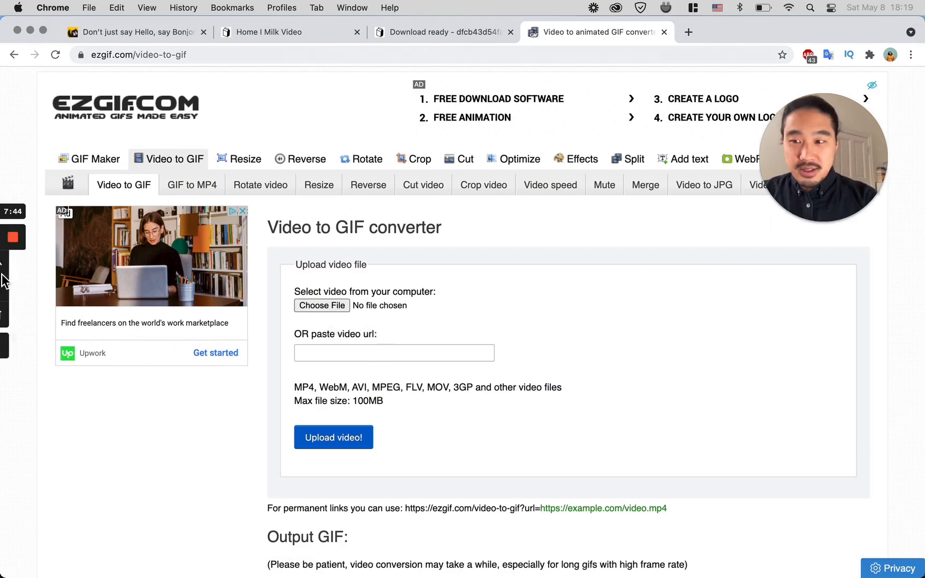
- Upload the downloaded Milk Video MP4 to Ezgif's Video to GIF converter
{"action": "left_click", "coordinate": [443, 32]}
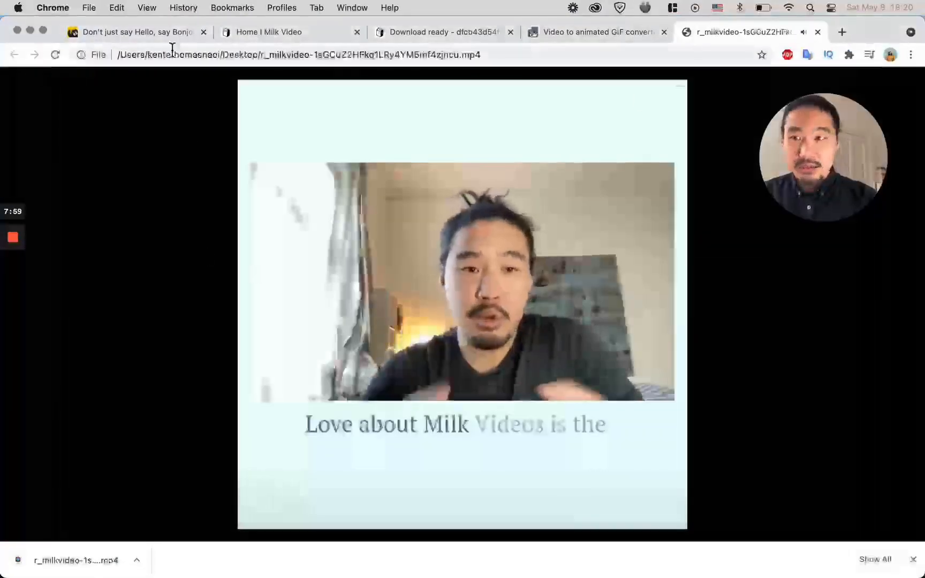
{"action": "left_click", "coordinate": [594, 32]}
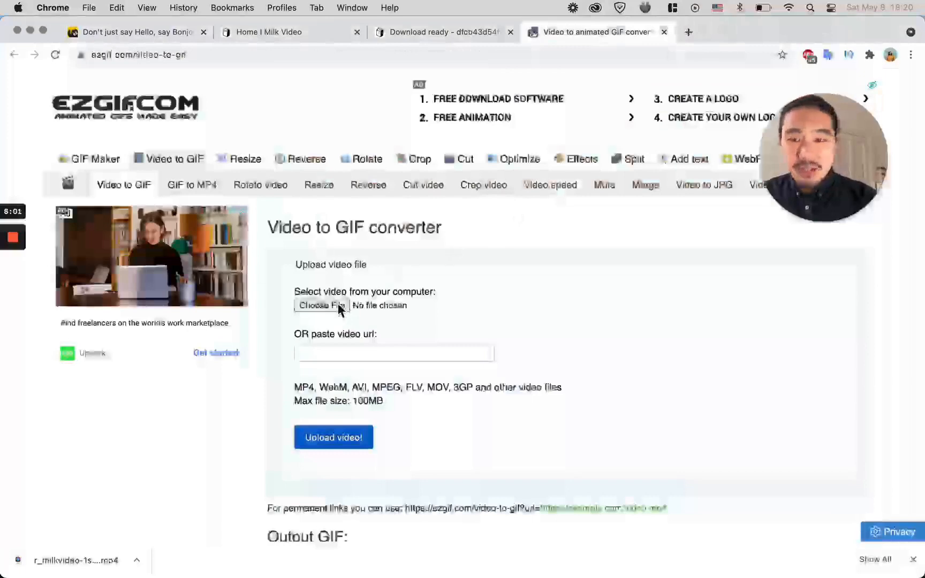
{"action": "left_click", "coordinate": [321, 305]}
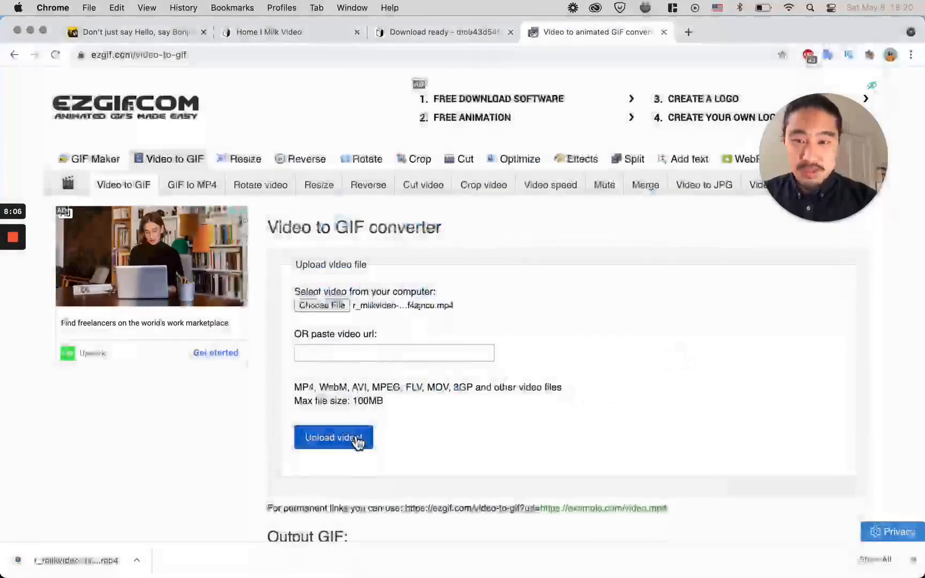
{"action": "left_click", "coordinate": [332, 437]}
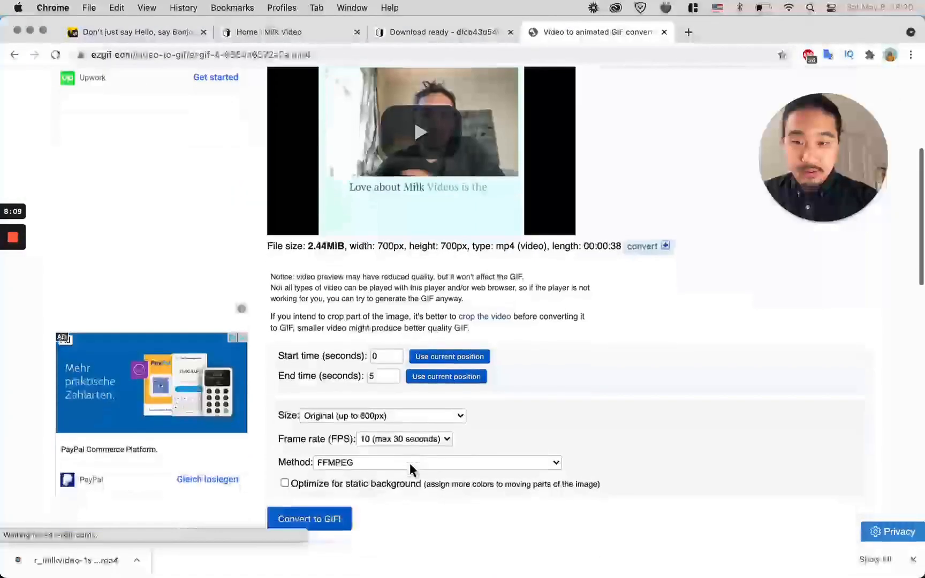
{"action": "left_click", "coordinate": [309, 519]}
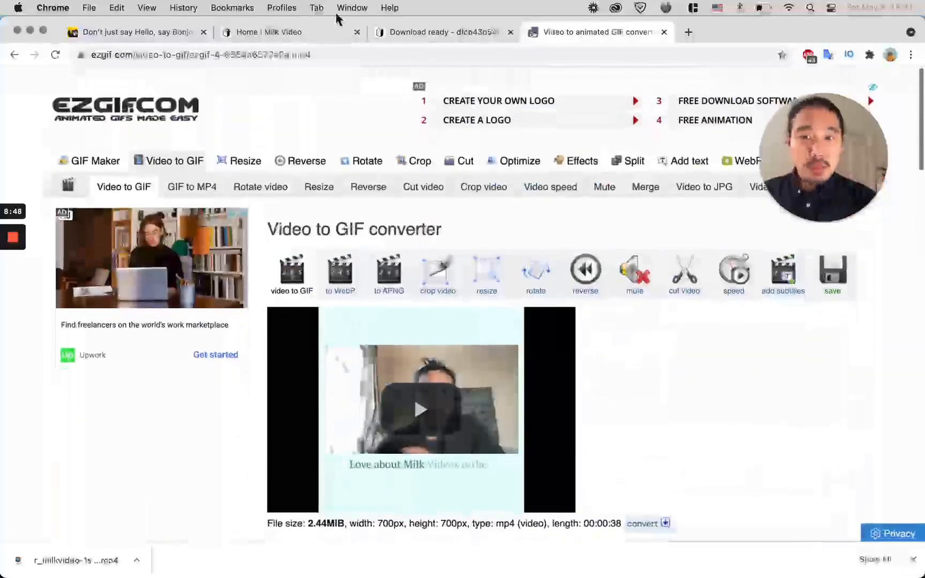
- Switch back to the 'Home | Milk Video' tab, leaving the Ezgif upload ready
{"action": "left_click", "coordinate": [265, 32]}
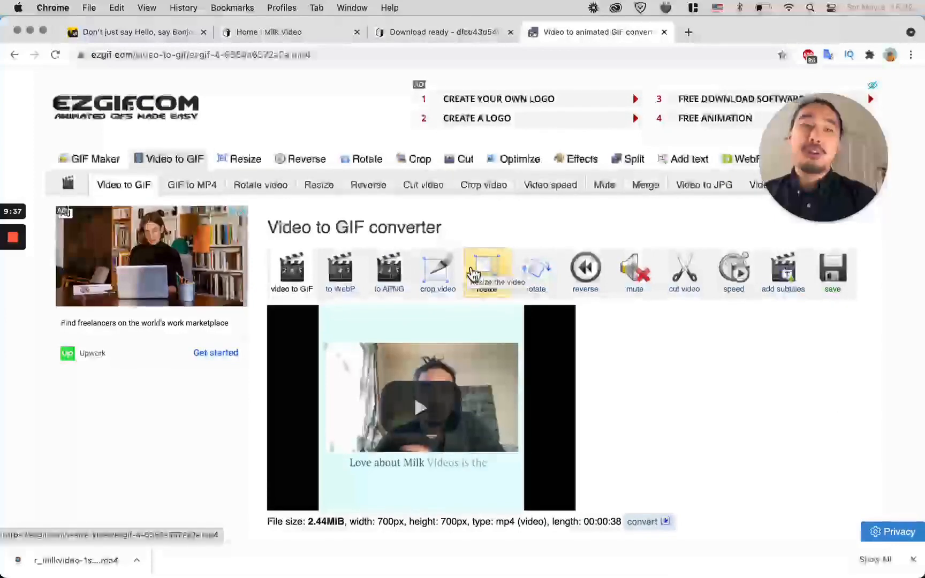
{"action": "left_click", "coordinate": [275, 32]}
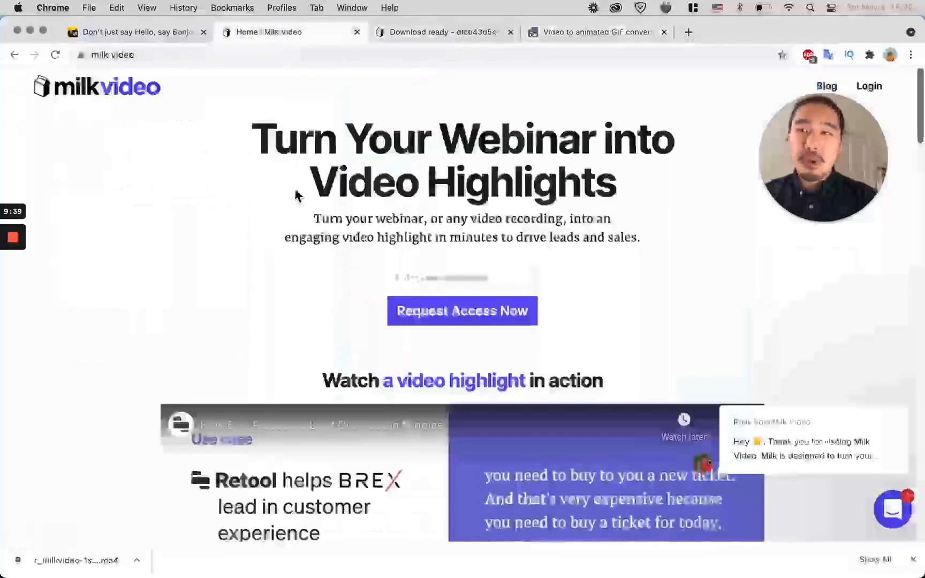